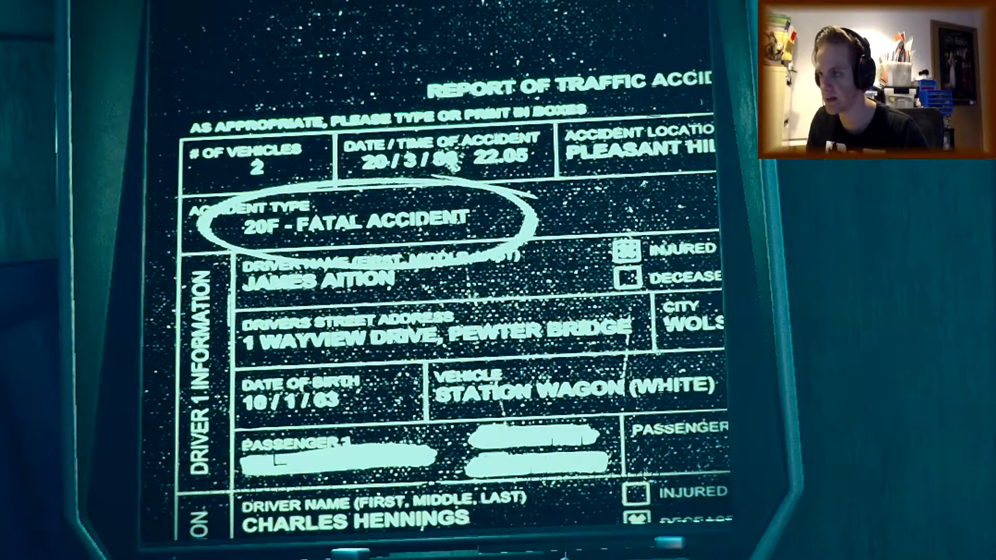
Leave the hallway for the party and thank her until she asks if you're enjoying it.
{"action": "scroll", "scroll_direction": "down", "scroll_amount": 3}
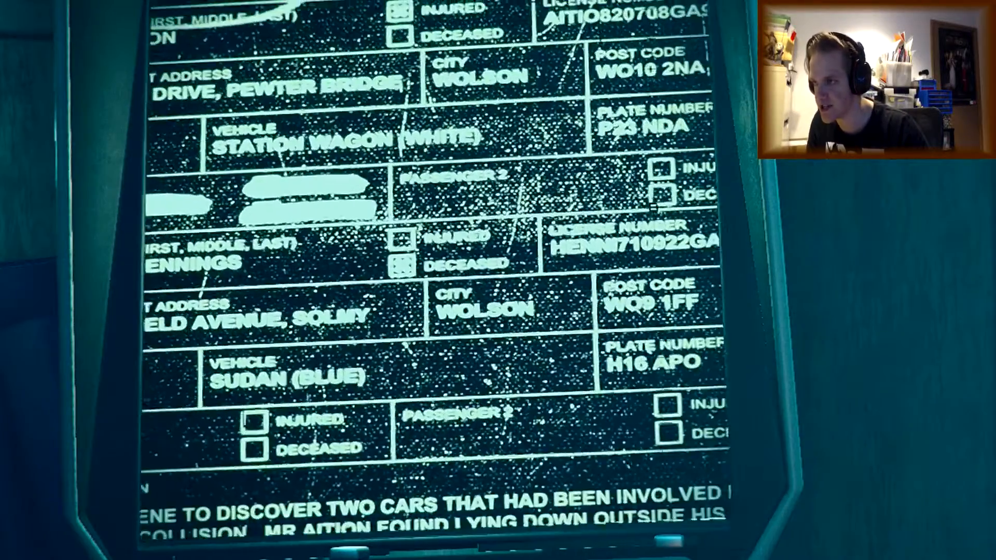
{"action": "scroll", "scroll_direction": "up", "scroll_amount": 3}
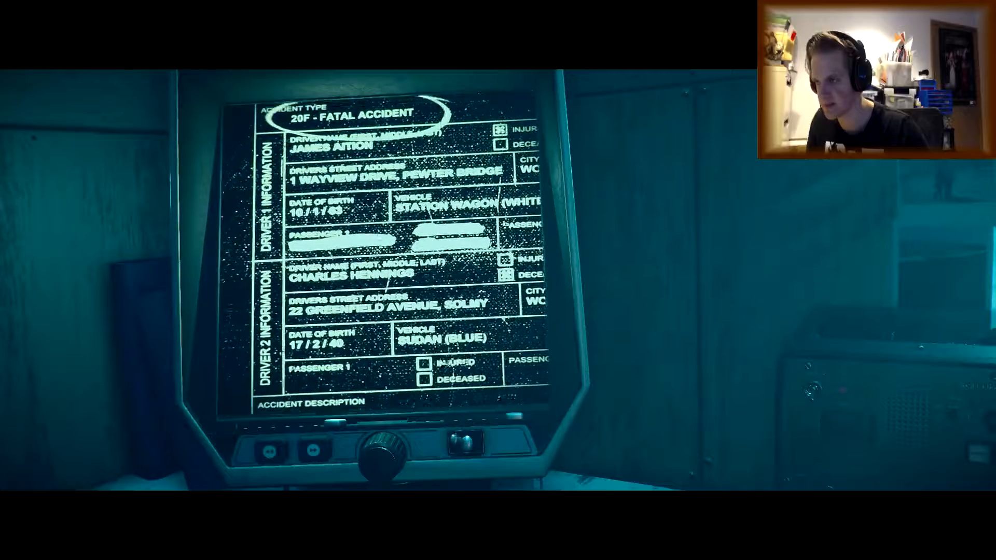
{"action": "scroll", "scroll_direction": "down", "scroll_amount": 3}
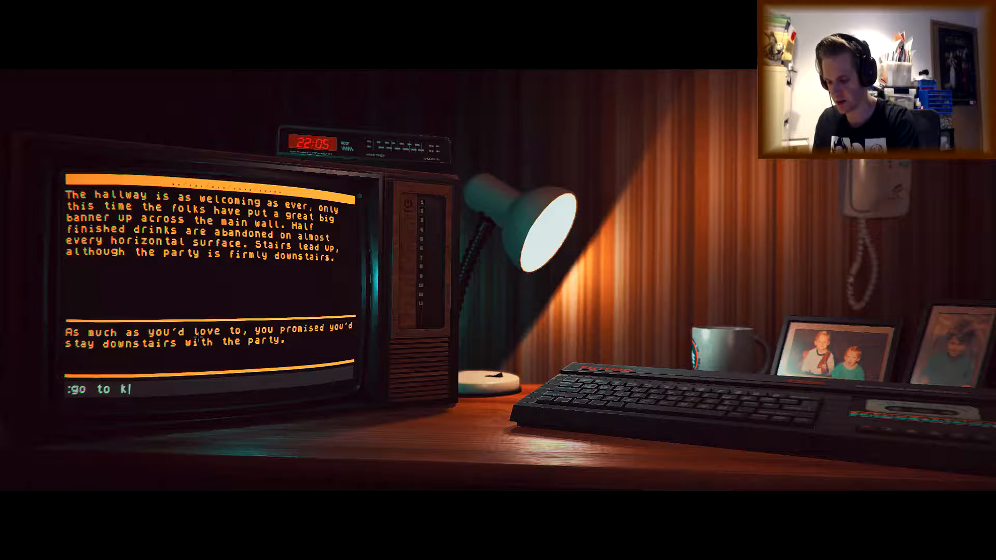
{"action": "key", "text": "Return"}
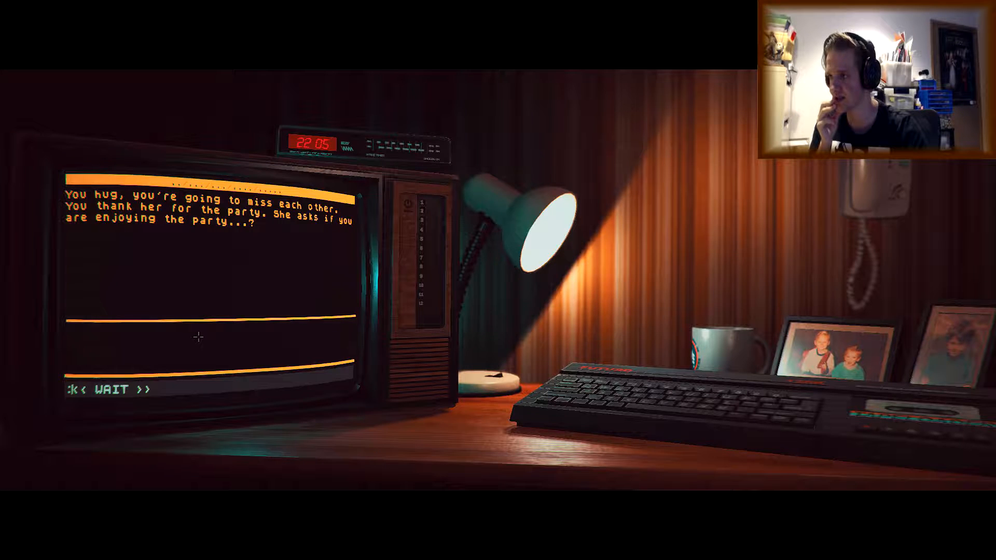
Continue to dad's wine and whisky room and 'read card' on the ribboned bottle.
{"action": "key", "text": "Return"}
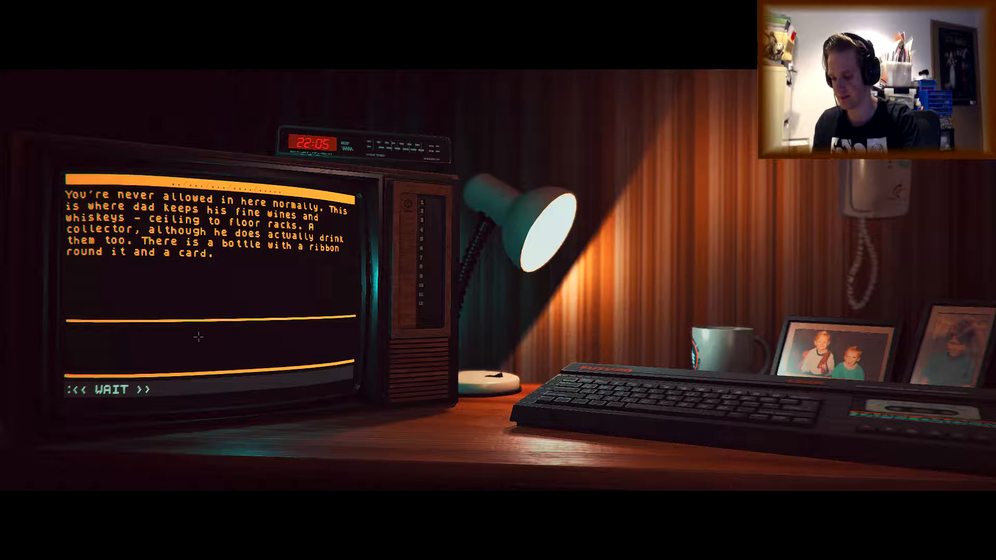
{"action": "type", "text": "read card"}
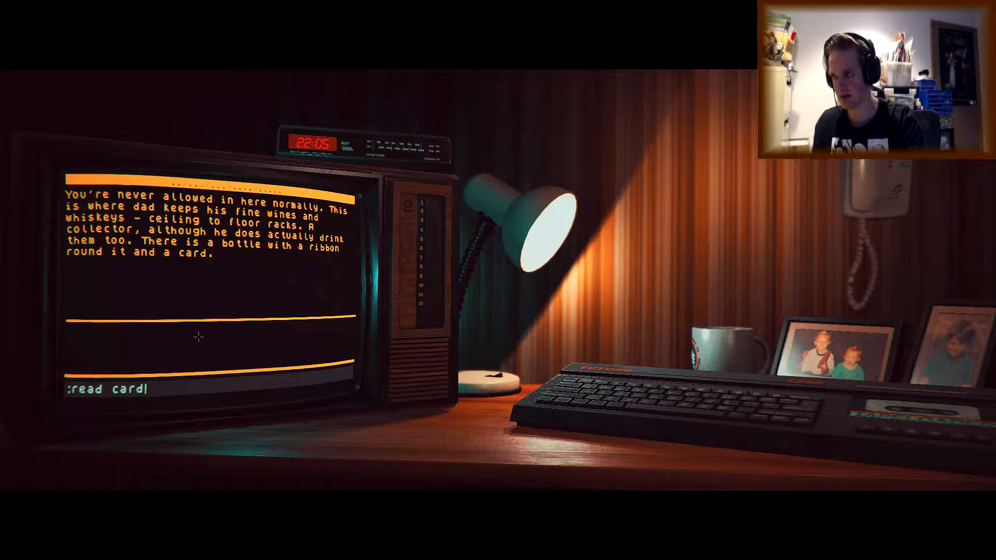
{"action": "key", "text": "Return"}
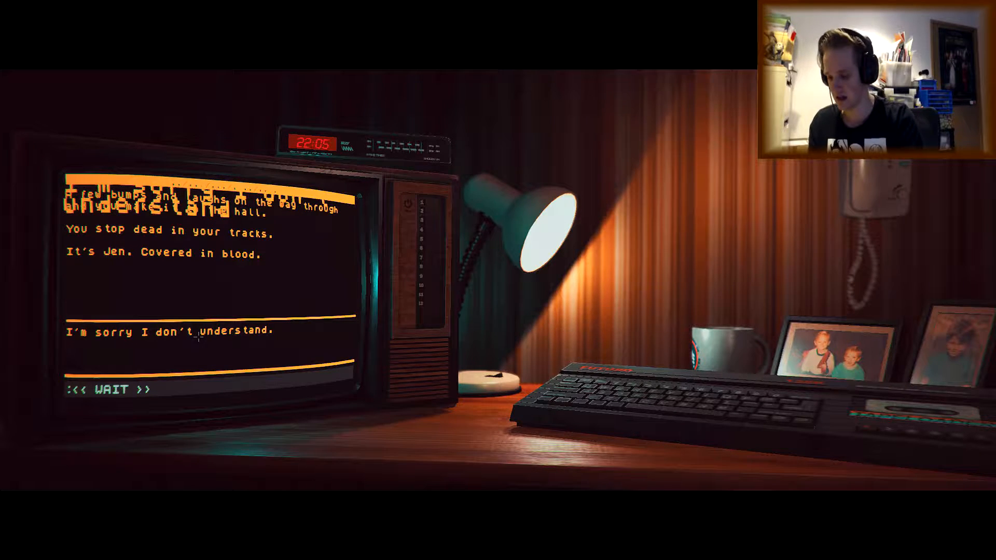
{"action": "type", "text": "help jeennil"}
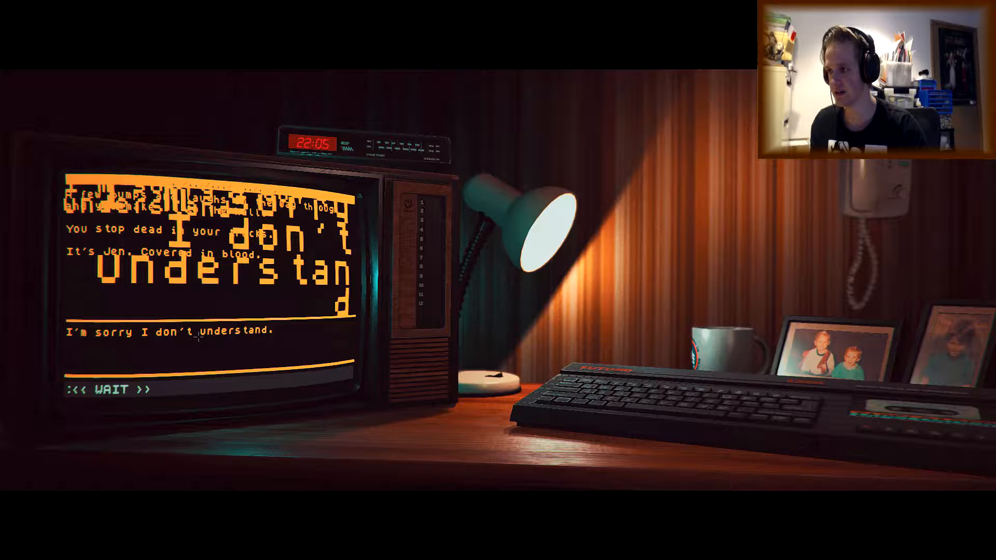
{"action": "type", "text": "help"}
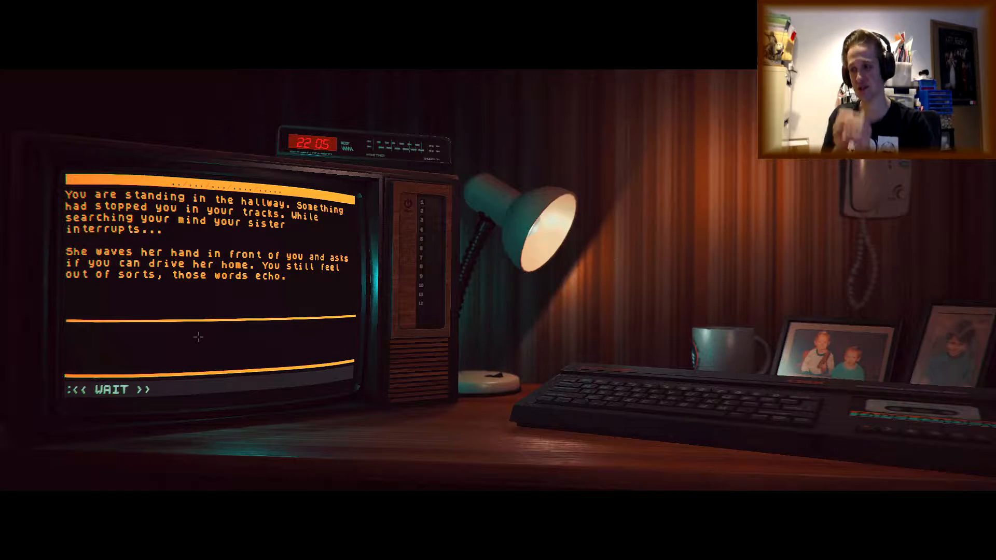
Reply 'i cant dr…' to your sister's ride request, then head out to the snowy yard.
{"action": "type", "text": "i cant dr"}
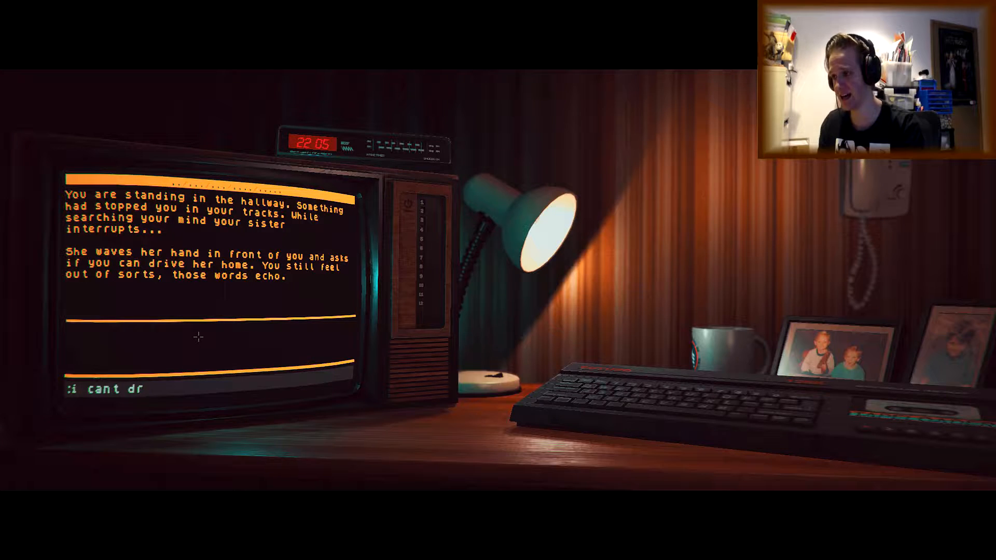
{"action": "type", "text": "im"}
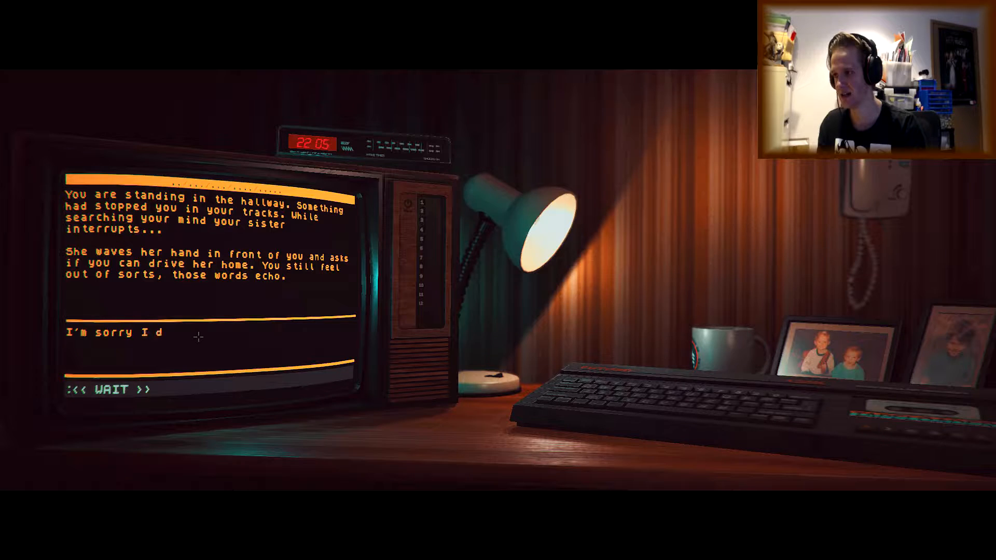
{"action": "type", "text": "on't understand."}
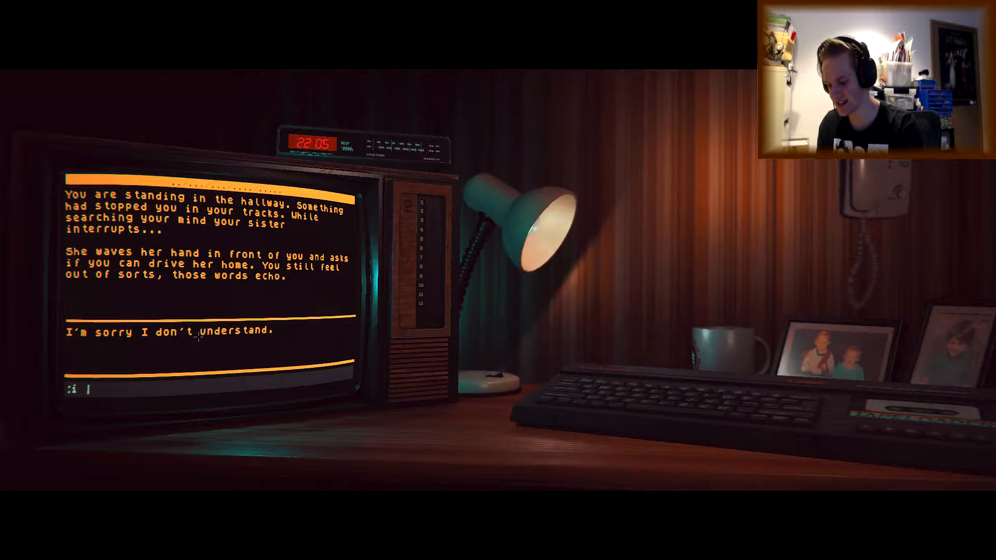
{"action": "type", "text": "cant d"}
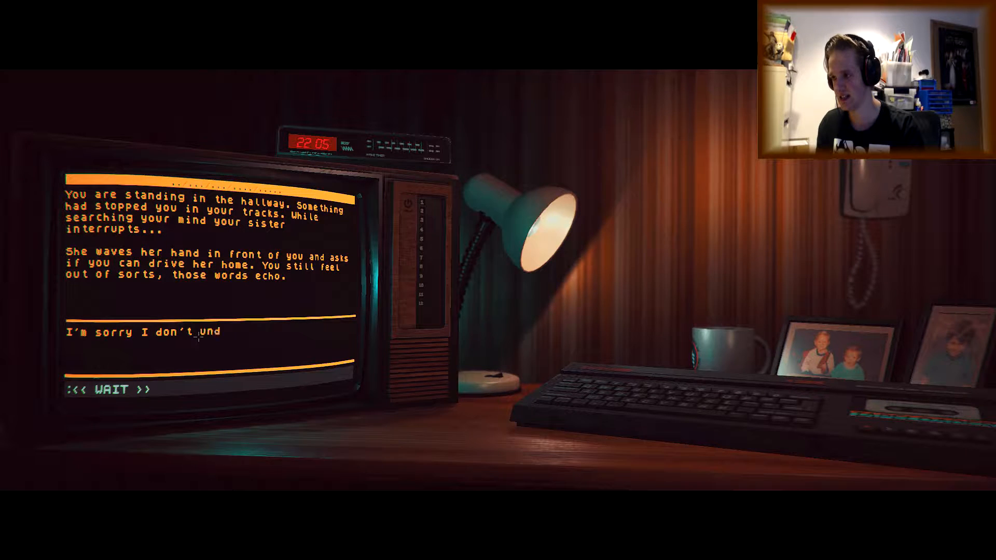
{"action": "type", "text": "erstand."}
{"action": "left_click", "coordinate": [211, 390]}
{"action": "type", "text": "get in"}
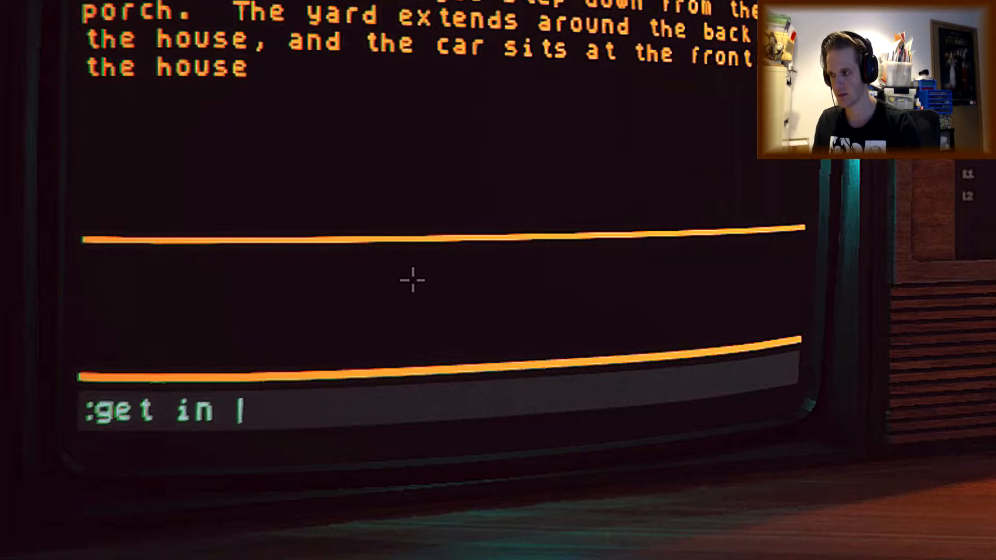
Get into the car and 'use key' to open it.
{"action": "key", "text": "Return"}
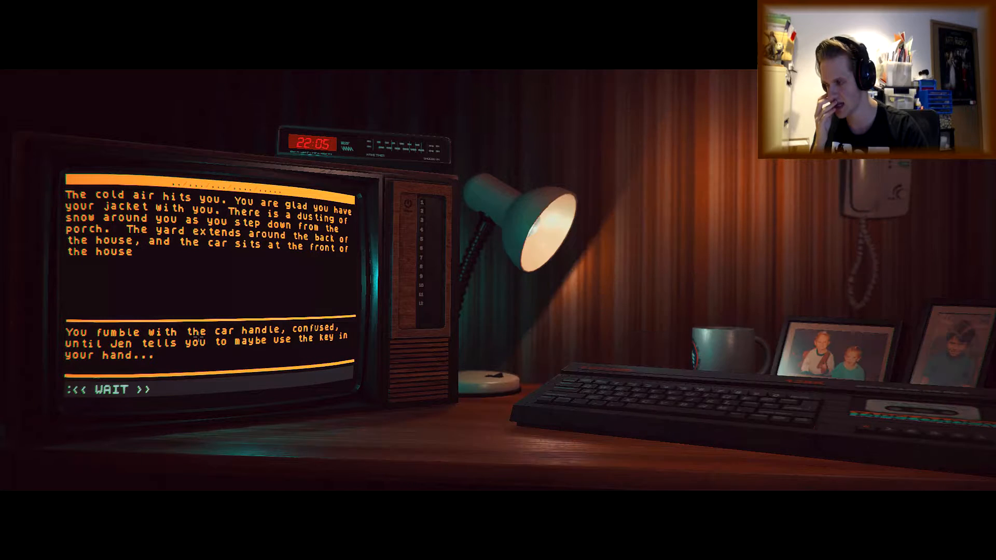
{"action": "type", "text": "use"}
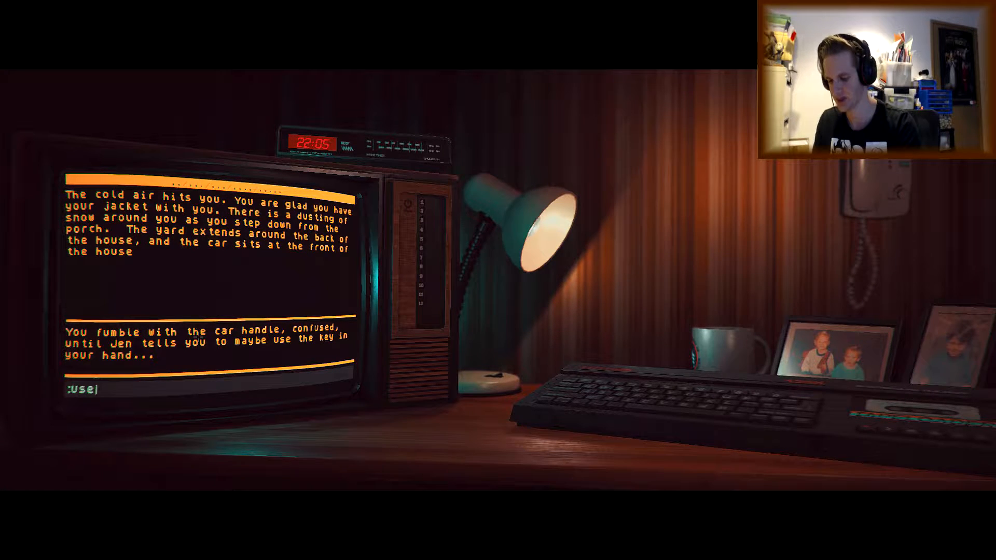
{"action": "key", "text": "Return"}
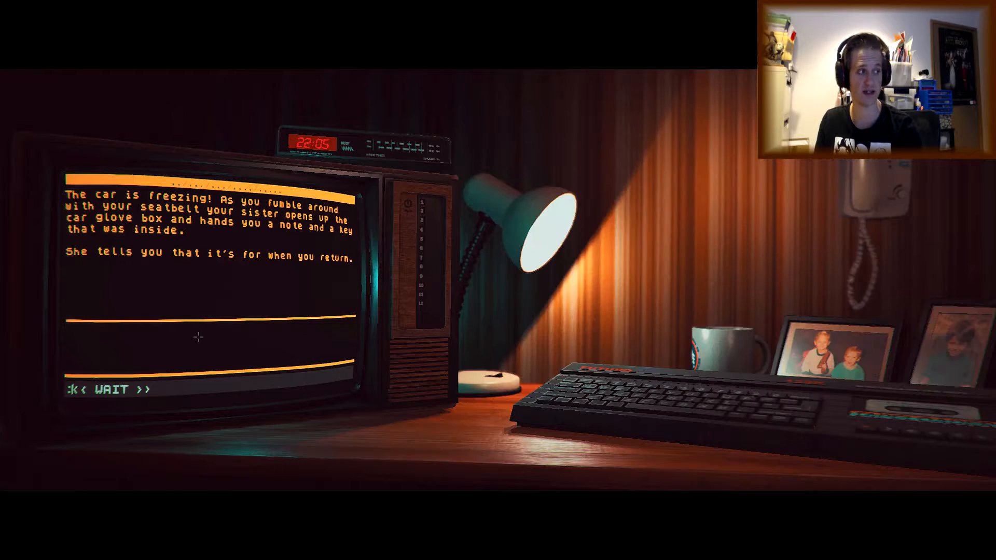
Enter 'read note' to read the note from the glove box.
{"action": "type", "text": "read note"}
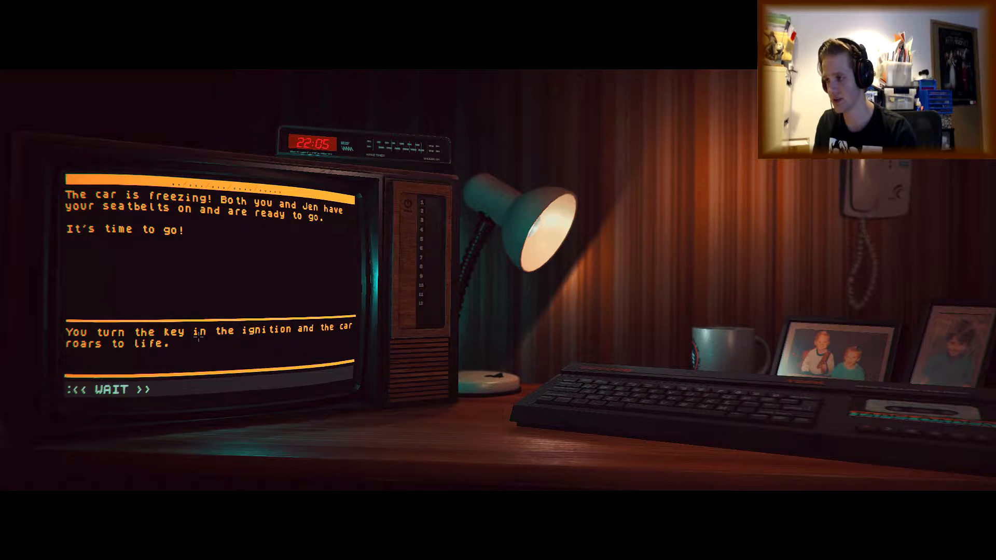
Type the 'drive' command to pull away from the house.
{"action": "type", "text": "dril"}
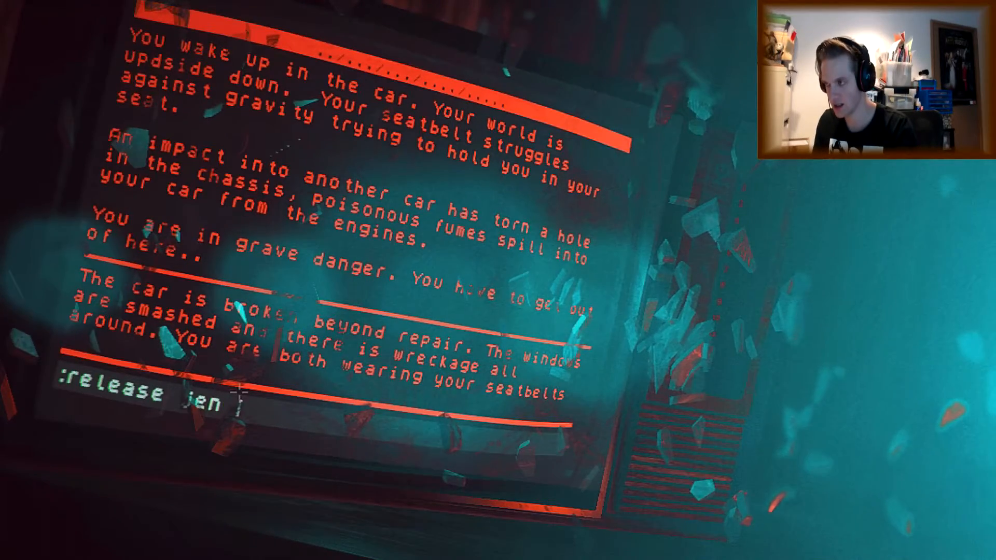
Type 'release jen seatbelt' to try freeing your sister in the wrecked car.
{"action": "type", "text": "seatbel"}
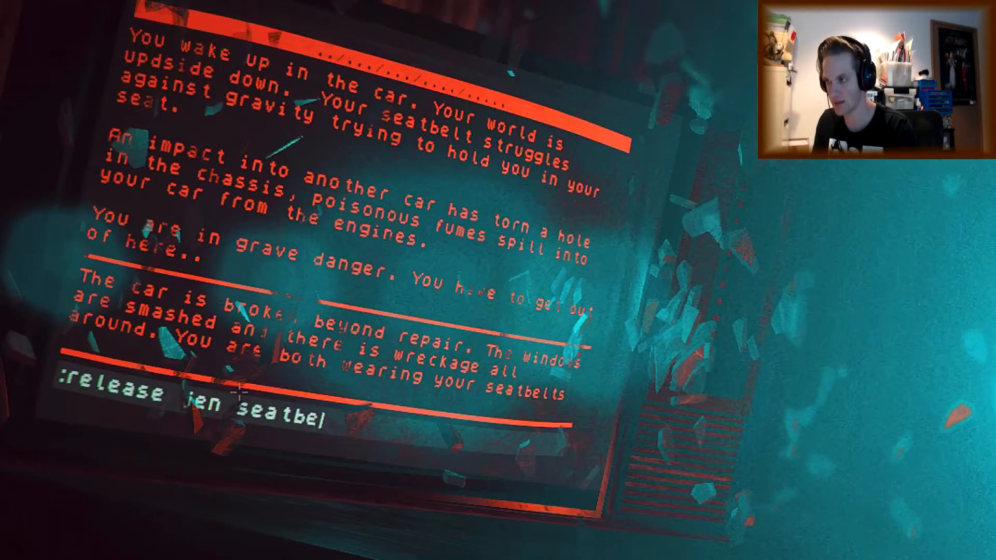